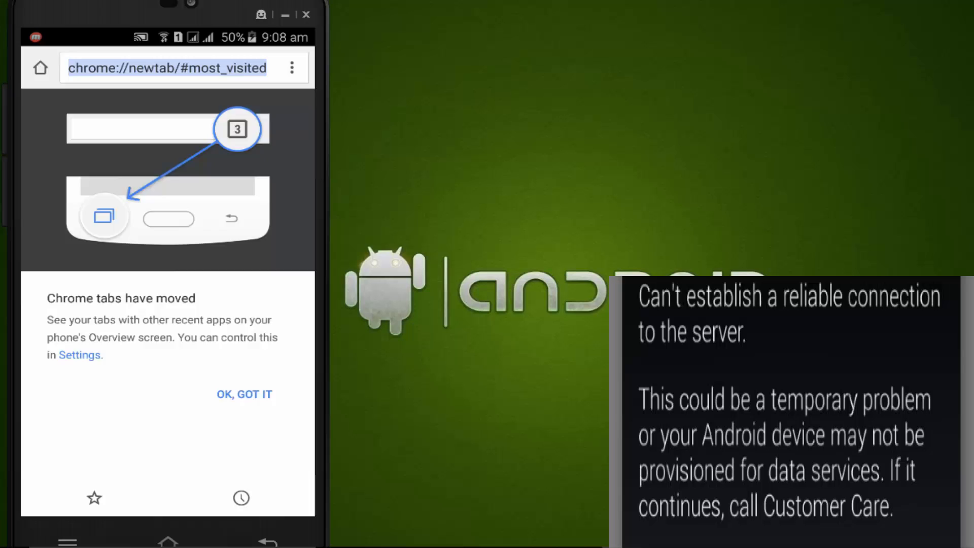
# Step: Search Chrome for 'root king apk' and open the appsandroidapk Kingroot 4.6.2.1211 page
pyautogui.write('root')
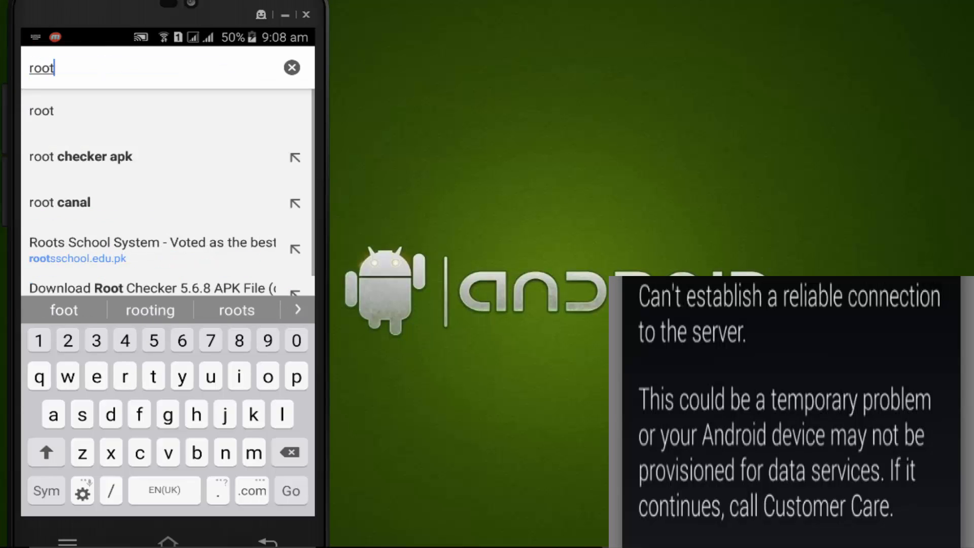
pyautogui.write('king')
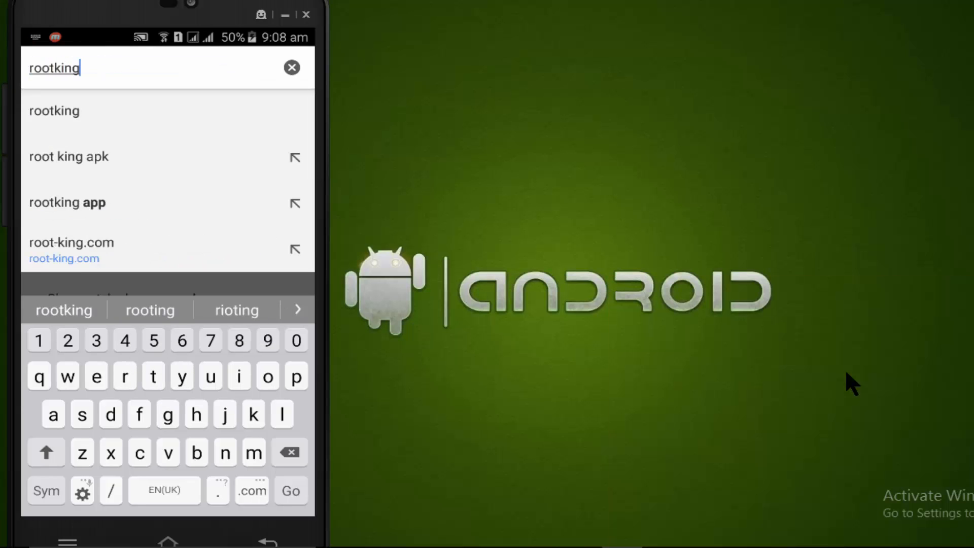
pyautogui.click(69, 157)
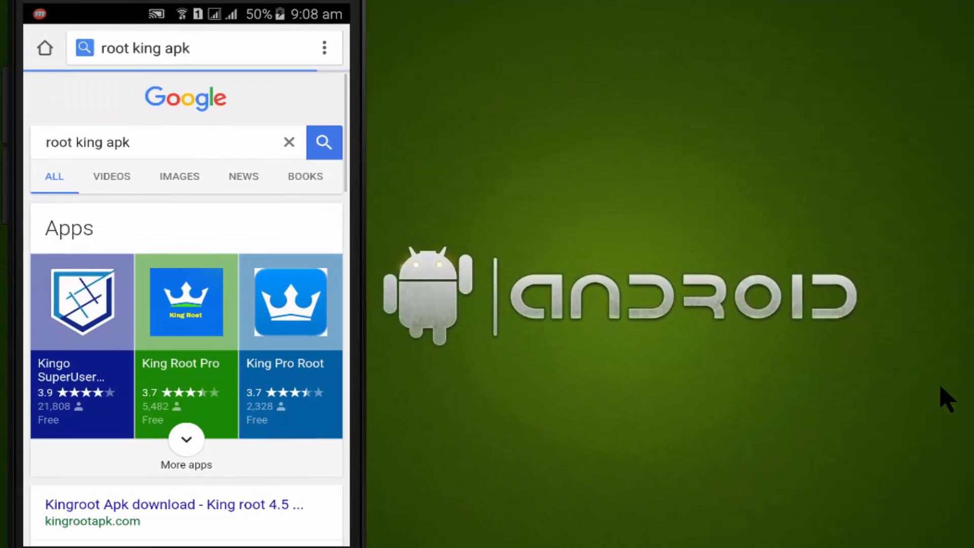
pyautogui.scroll(-3)
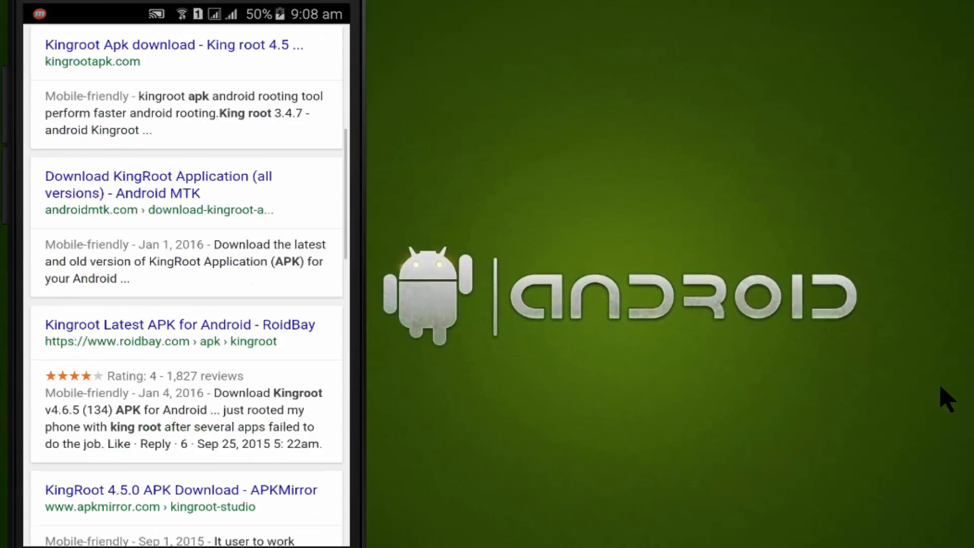
pyautogui.scroll(-3)
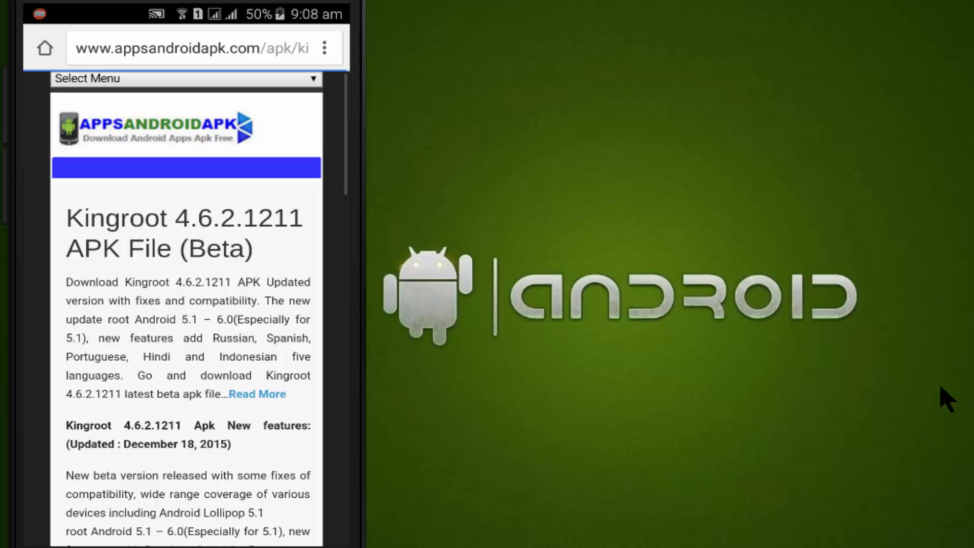
# Step: Download the 8.4 MB Kingroot 4.6.2.1211 APK as a free member, keeping it despite the warning
pyautogui.scroll(-3)
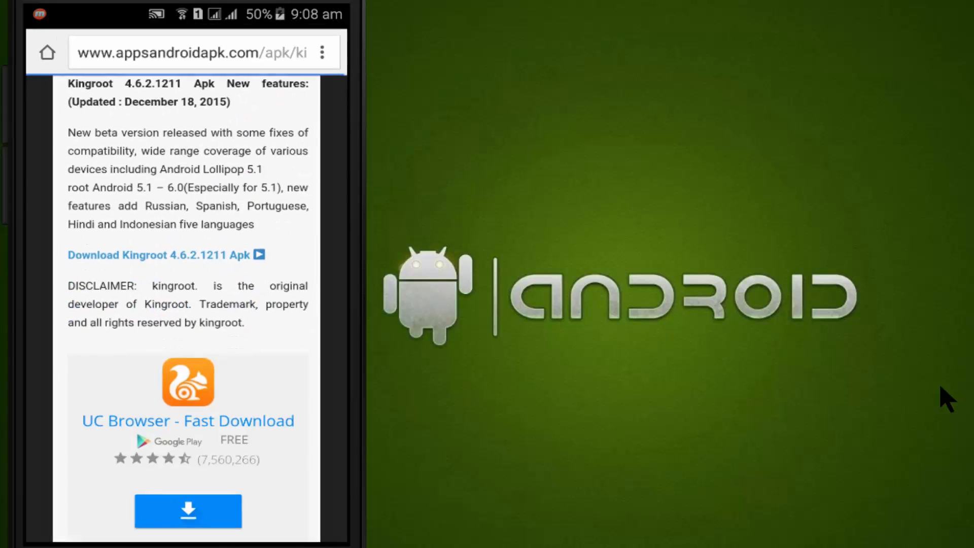
pyautogui.click(159, 255)
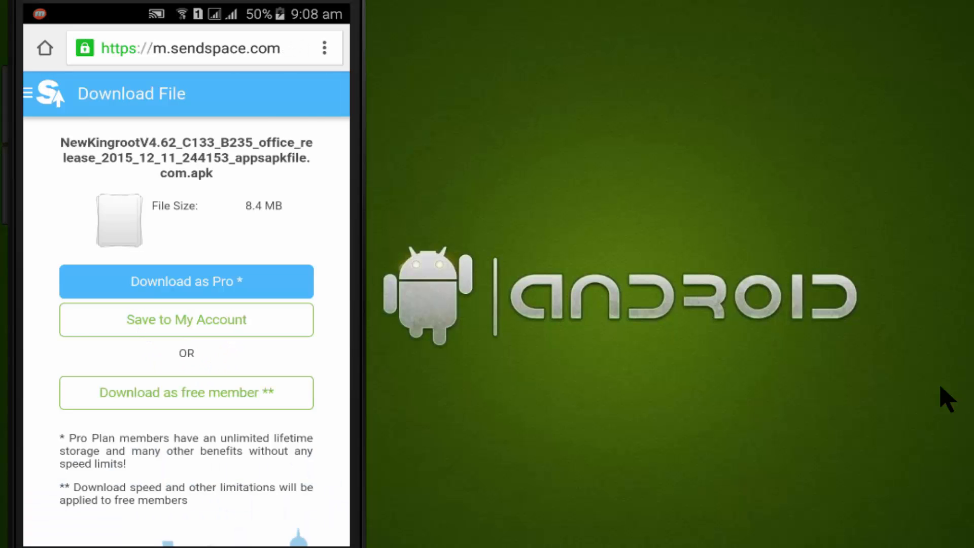
pyautogui.click(185, 392)
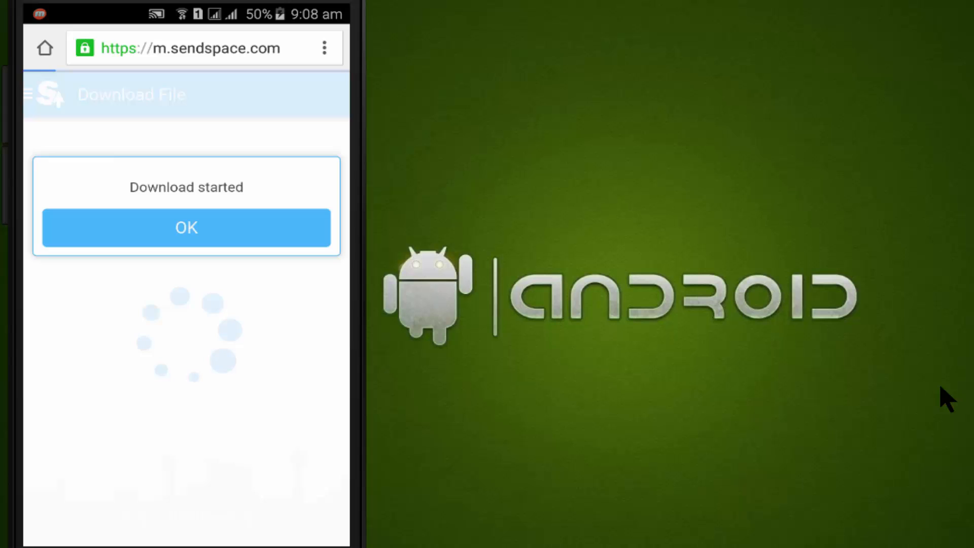
pyautogui.click(185, 227)
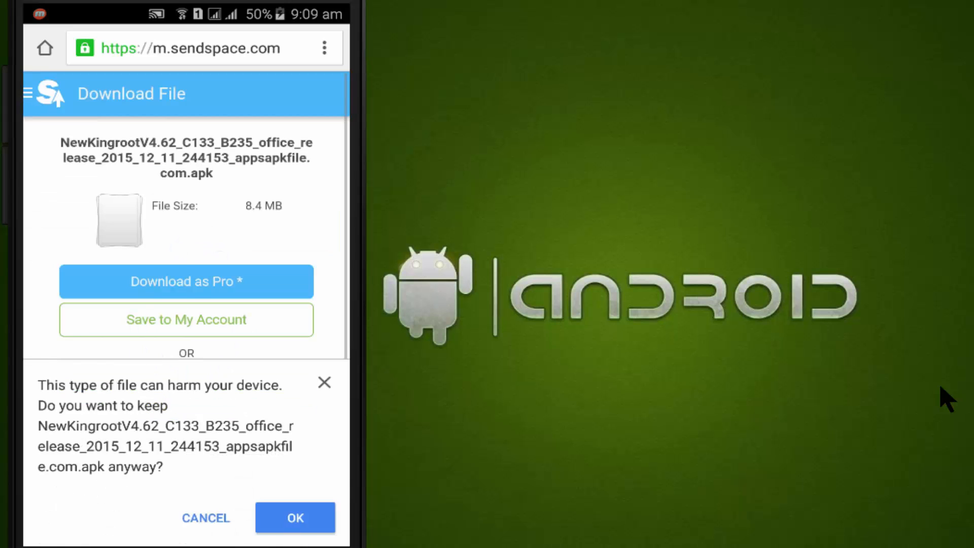
pyautogui.click(294, 517)
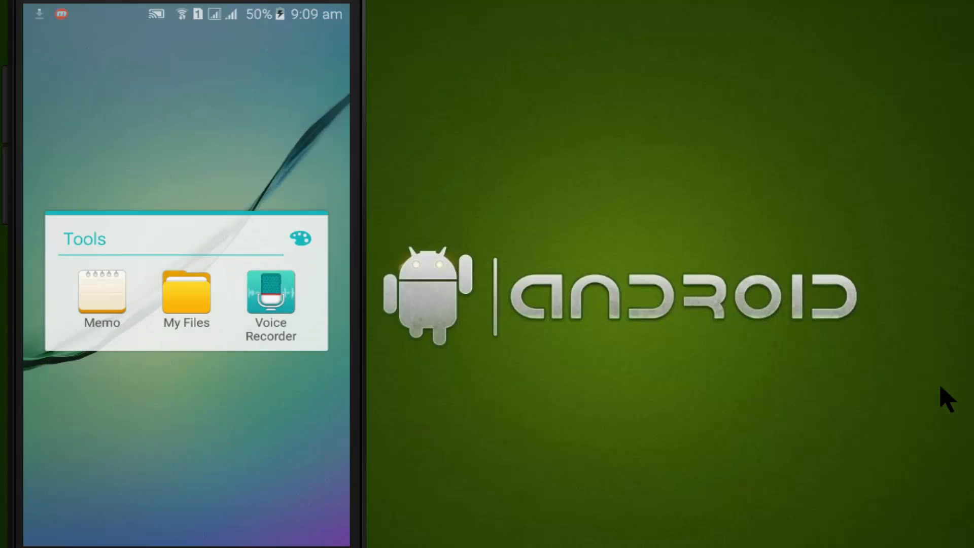
# Step: Install the KingRoot APK from My Files, allowing unknown sources for this one install
pyautogui.click(185, 292)
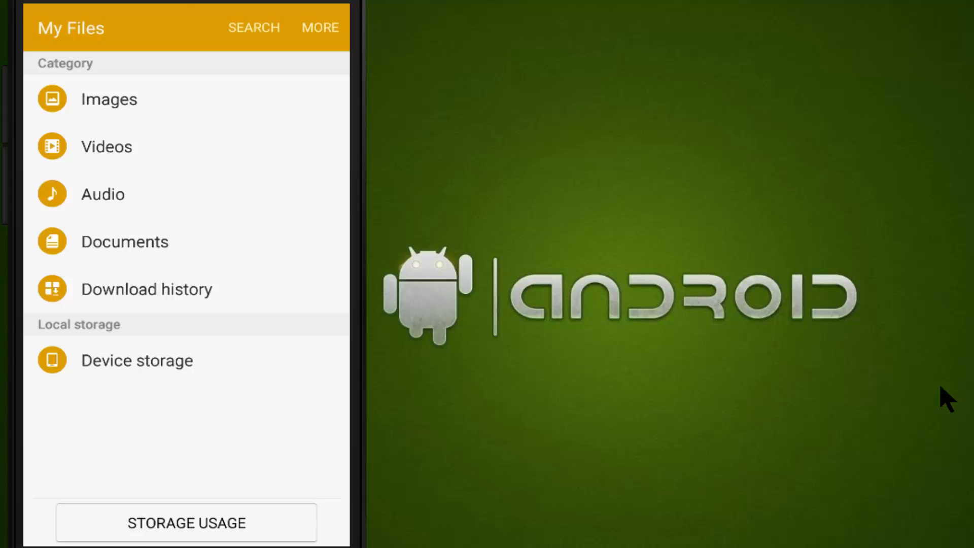
pyautogui.click(146, 289)
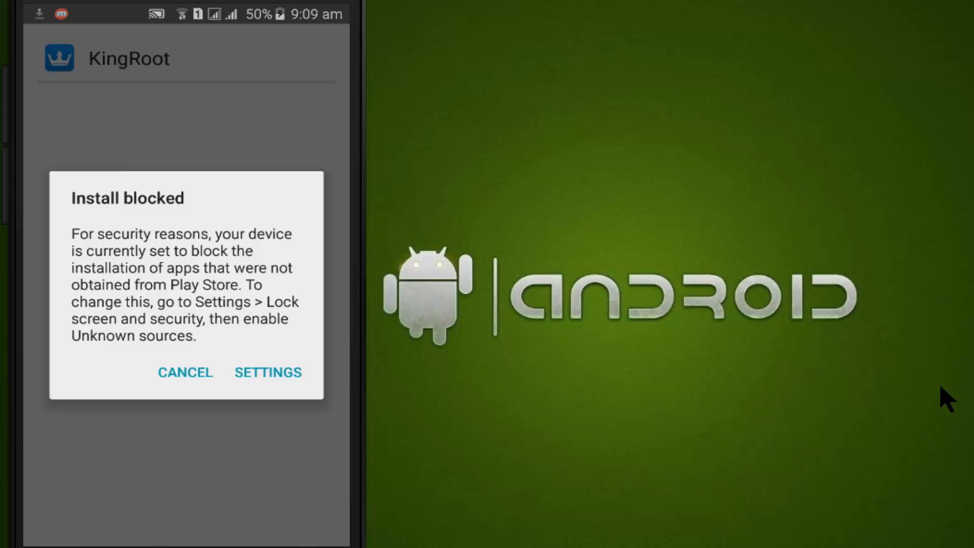
pyautogui.click(268, 371)
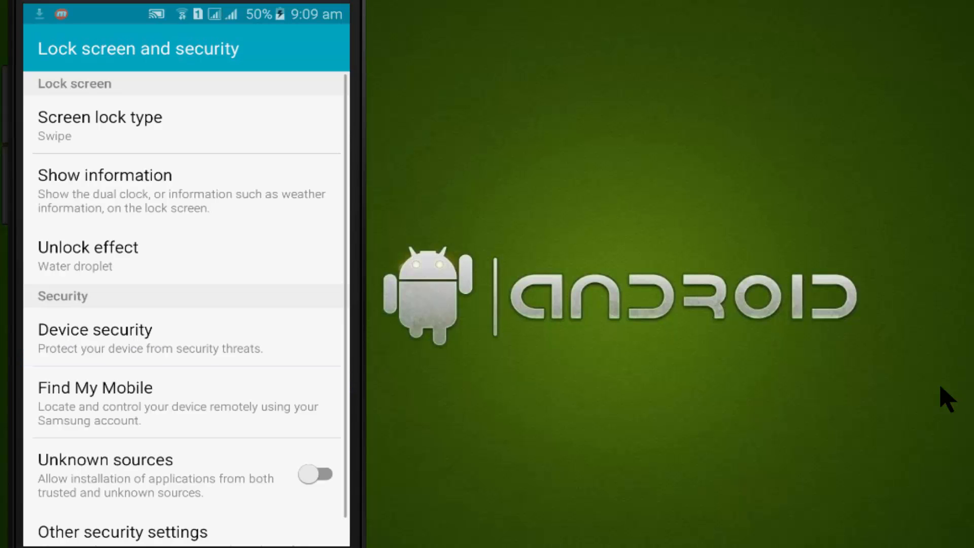
pyautogui.click(315, 474)
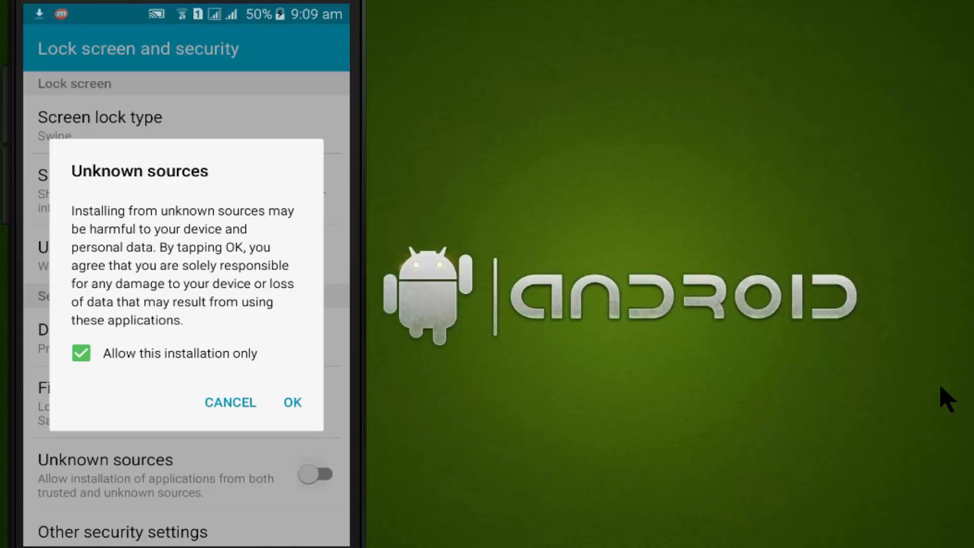
pyautogui.click(293, 402)
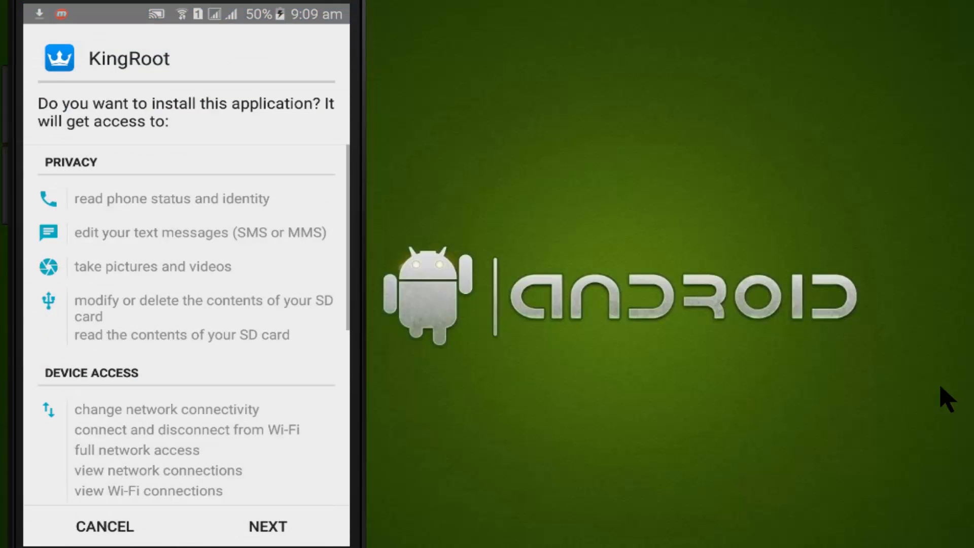
pyautogui.click(267, 526)
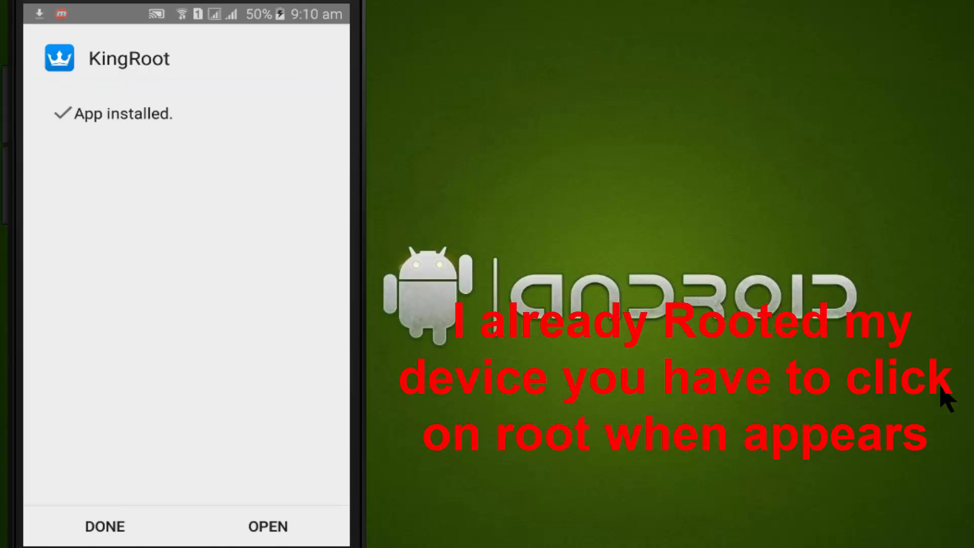
# Step: Launch KingRoot and get past its welcome screen with 'Try it'
pyautogui.click(267, 526)
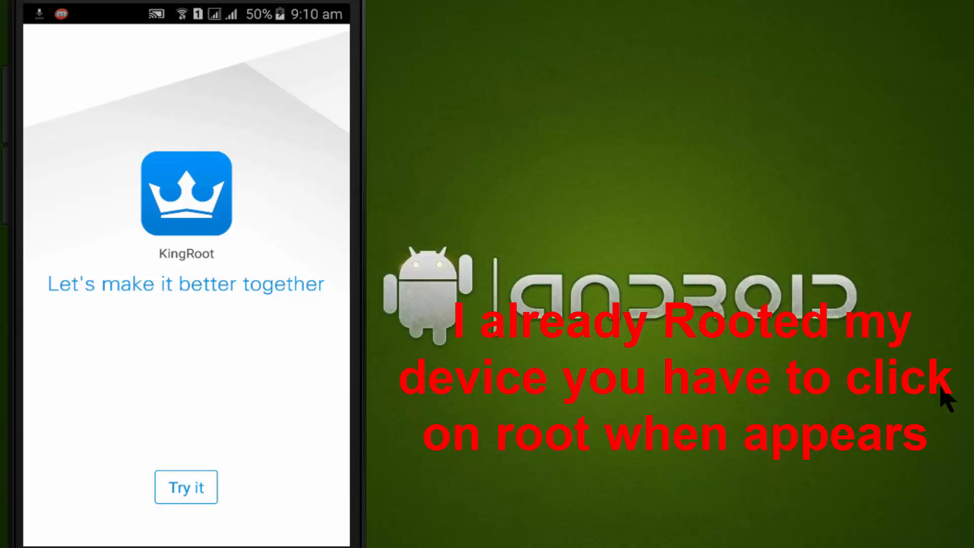
pyautogui.click(186, 487)
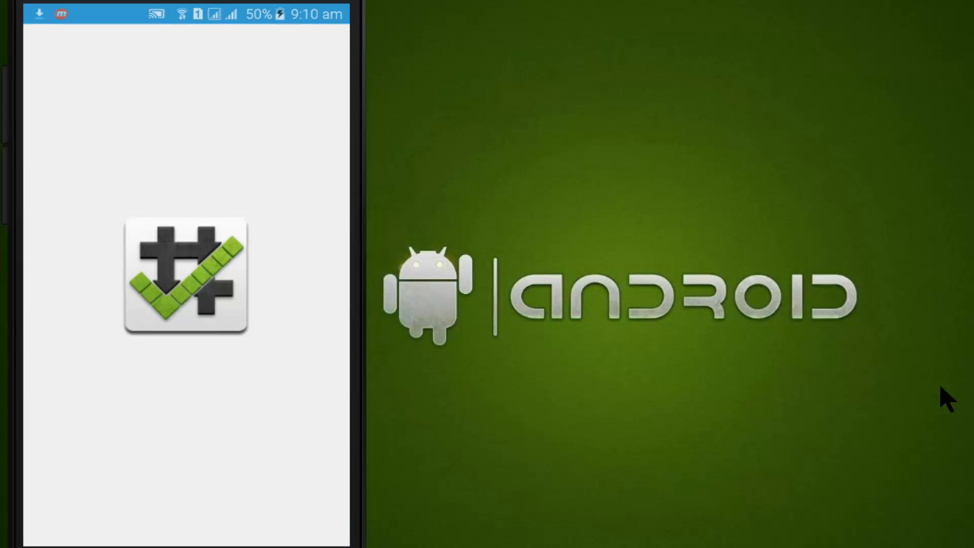
# Step: Run VERIFY ROOT in Root Checker Basic and allow its superuser permission request
pyautogui.click(185, 277)
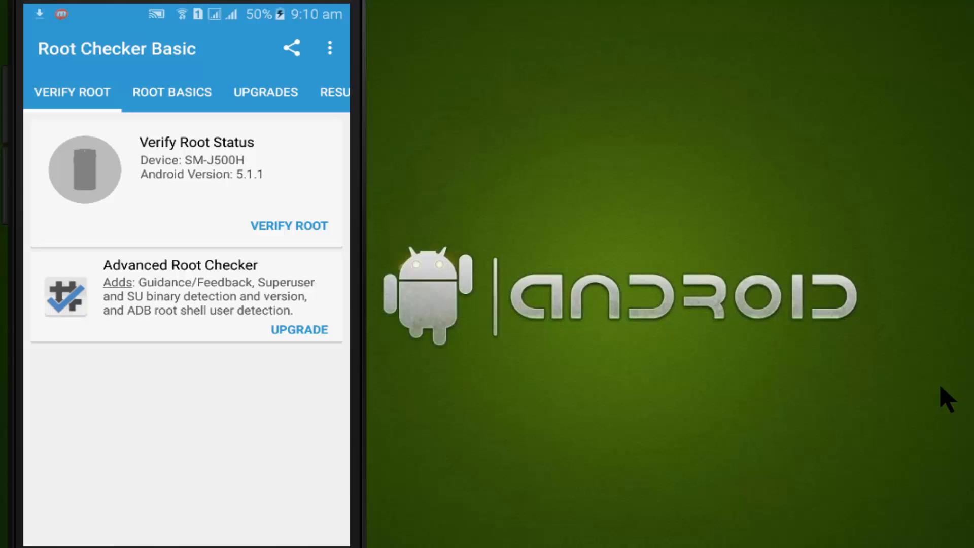
pyautogui.click(288, 225)
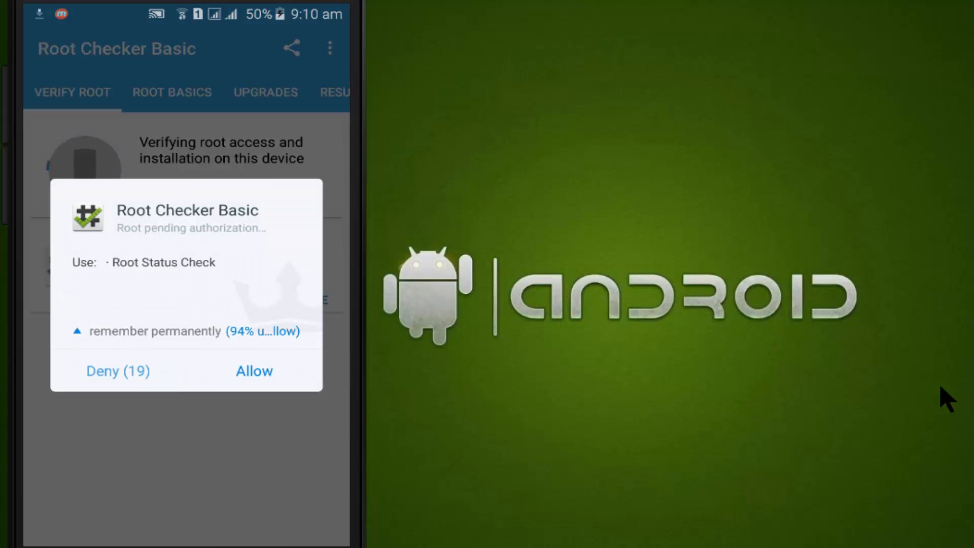
pyautogui.click(254, 371)
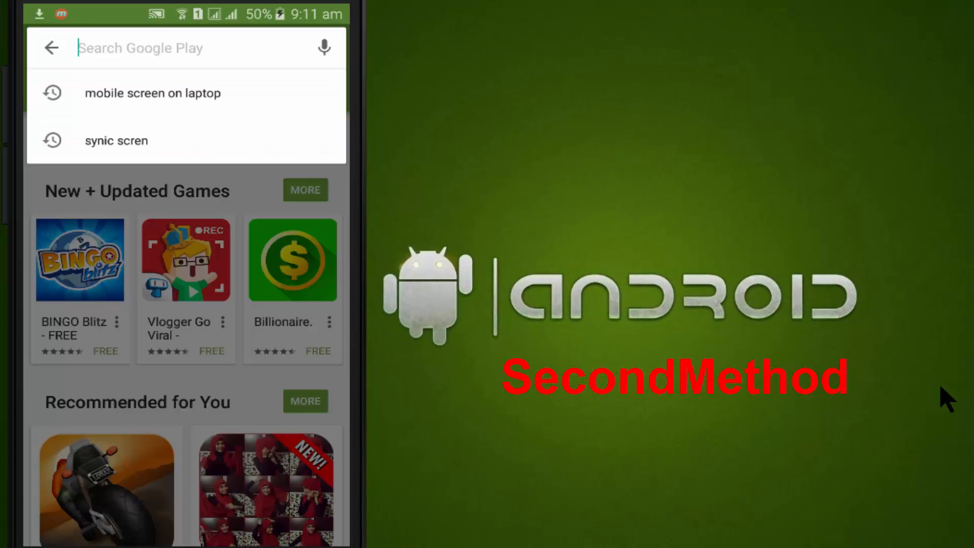
# Step: Install ES File Explorer File Manager from a Play Store 'explorer' search, accepting permissions
pyautogui.write('explorer')
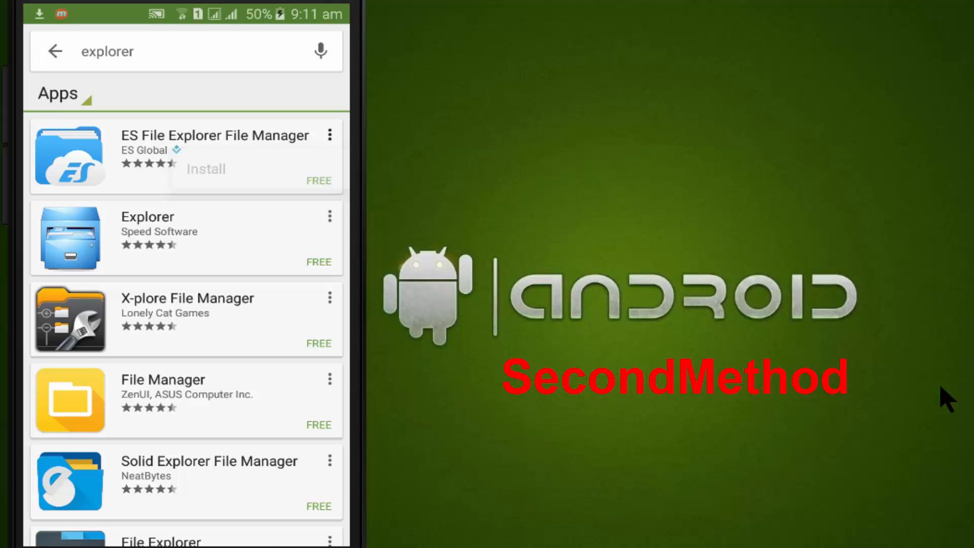
pyautogui.click(205, 169)
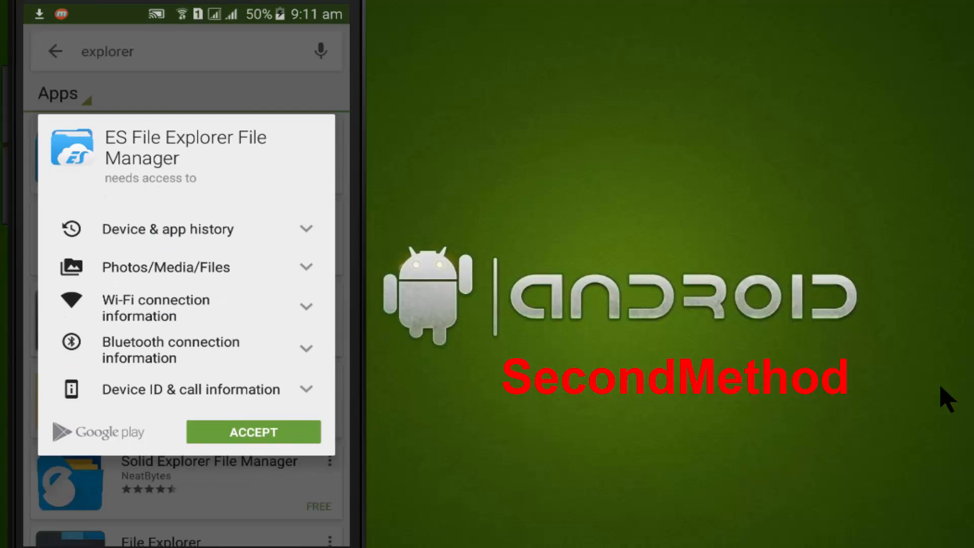
pyautogui.click(252, 432)
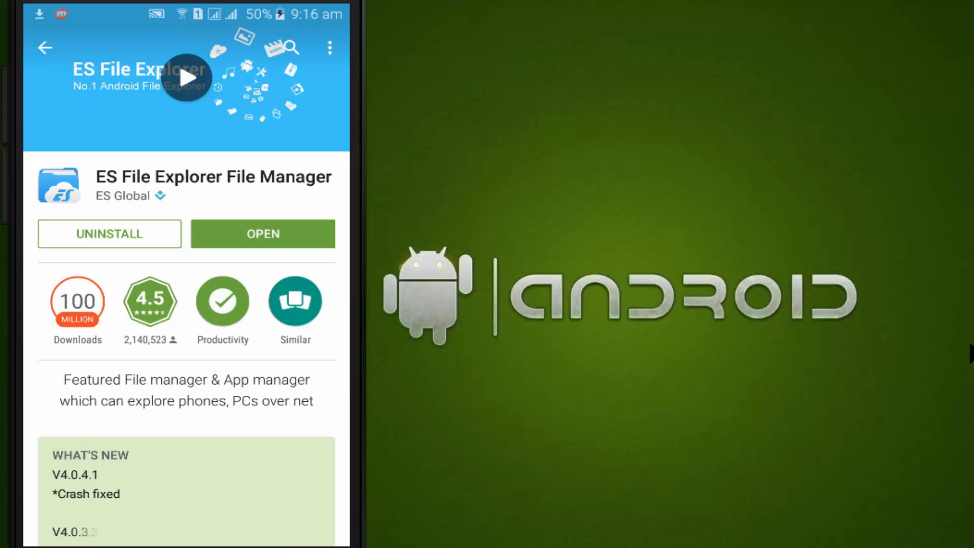
# Step: Open the /etc/ hosts file as text in ES File Explorer
pyautogui.click(262, 234)
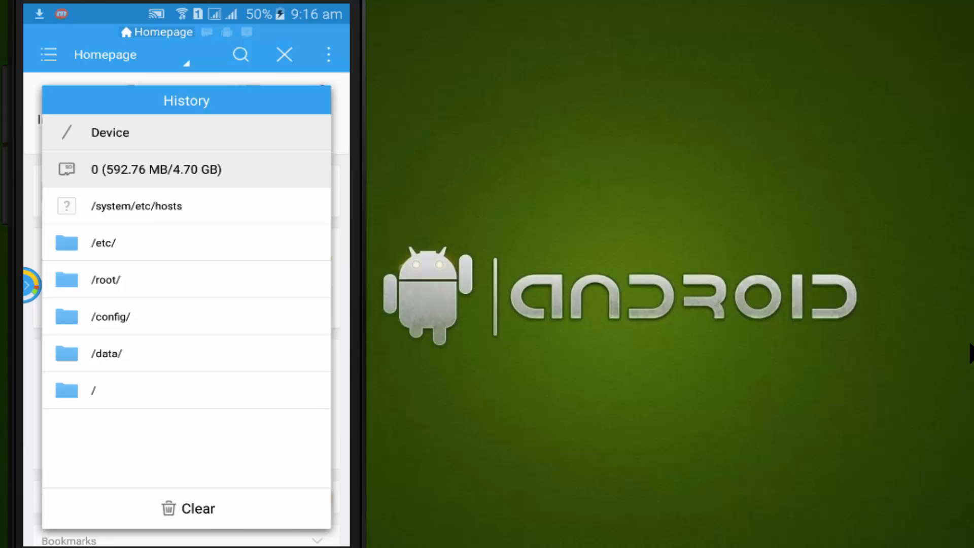
pyautogui.click(103, 243)
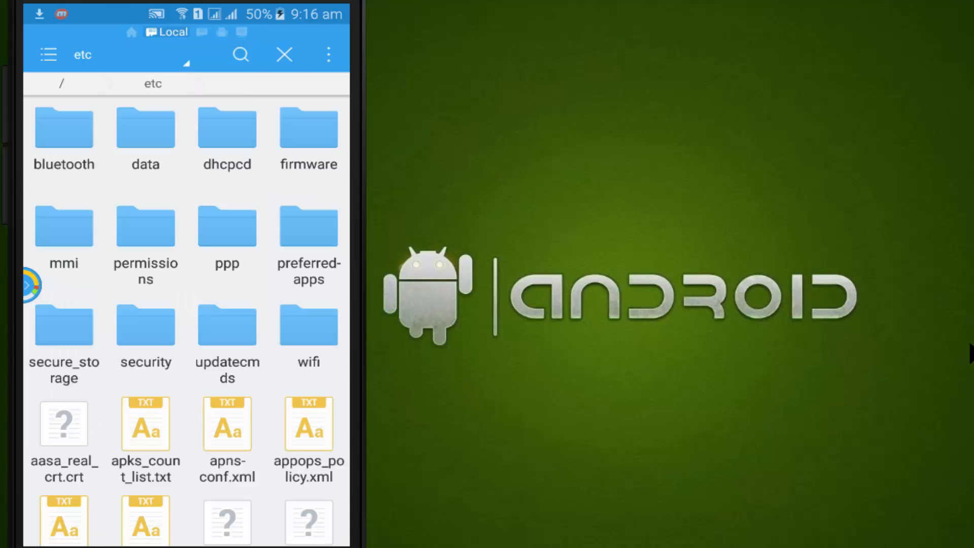
pyautogui.write('hist')
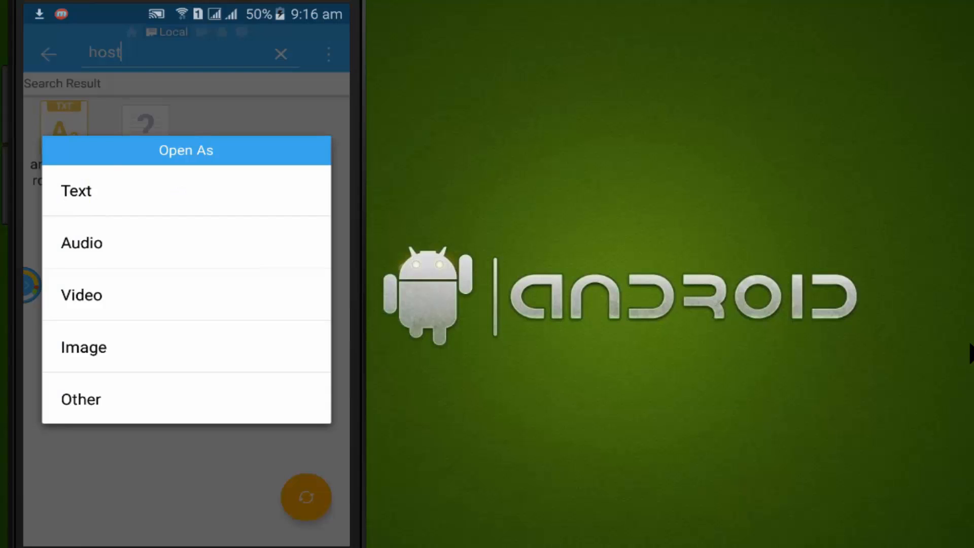
pyautogui.click(81, 398)
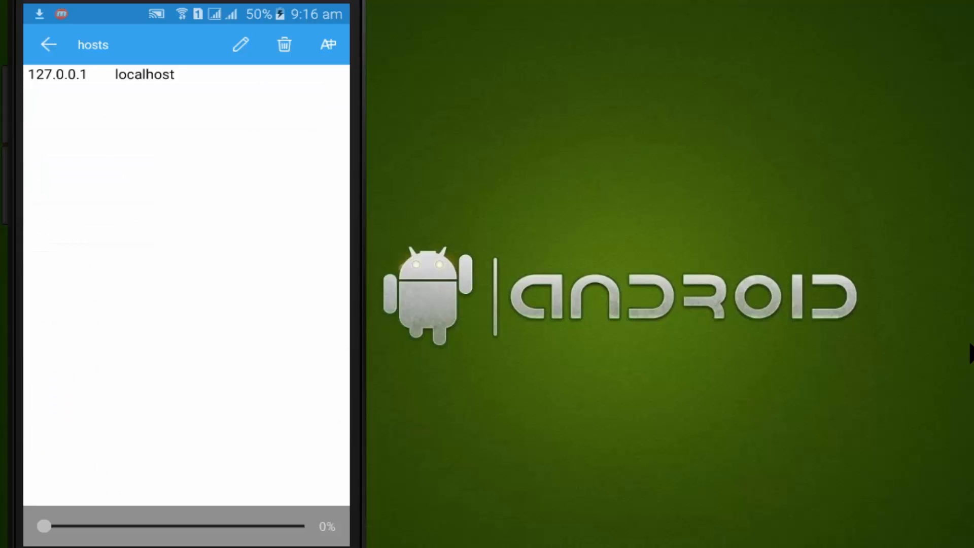
# Step: Add '#74.125.93.113 android.clients.google.com' to hosts and save, dismissing the save error
pyautogui.moveTo(44, 526); pyautogui.dragTo(297, 526)
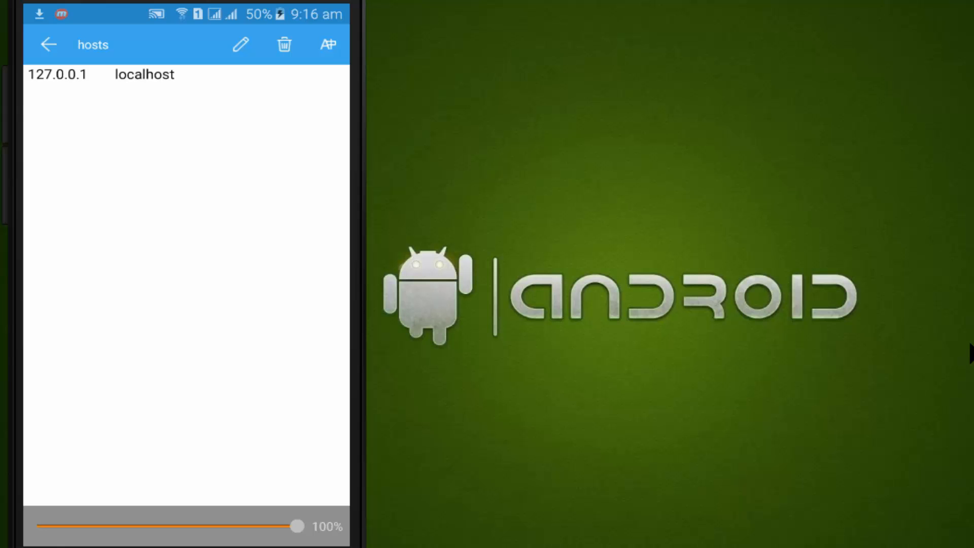
pyautogui.click(241, 44)
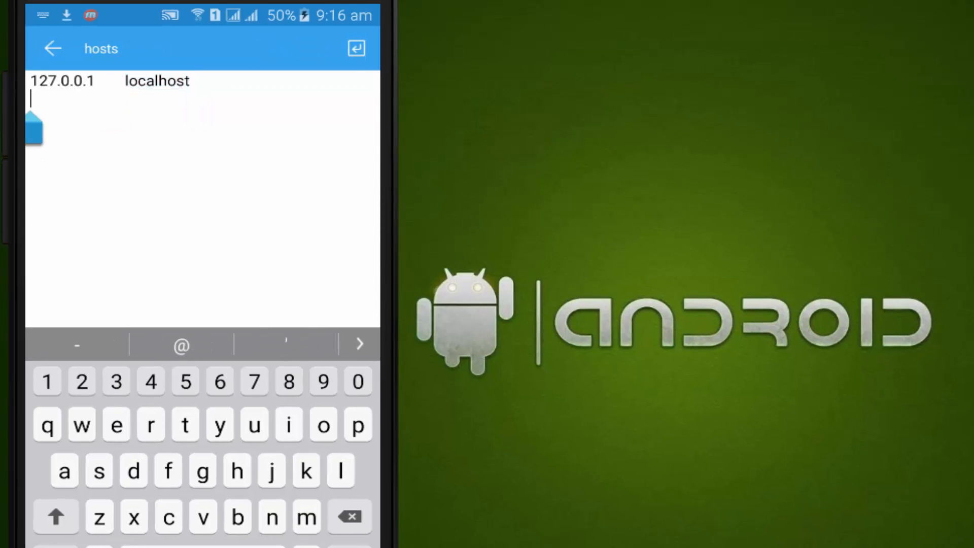
pyautogui.write('#74.125.93.113 android.clients.google.com')
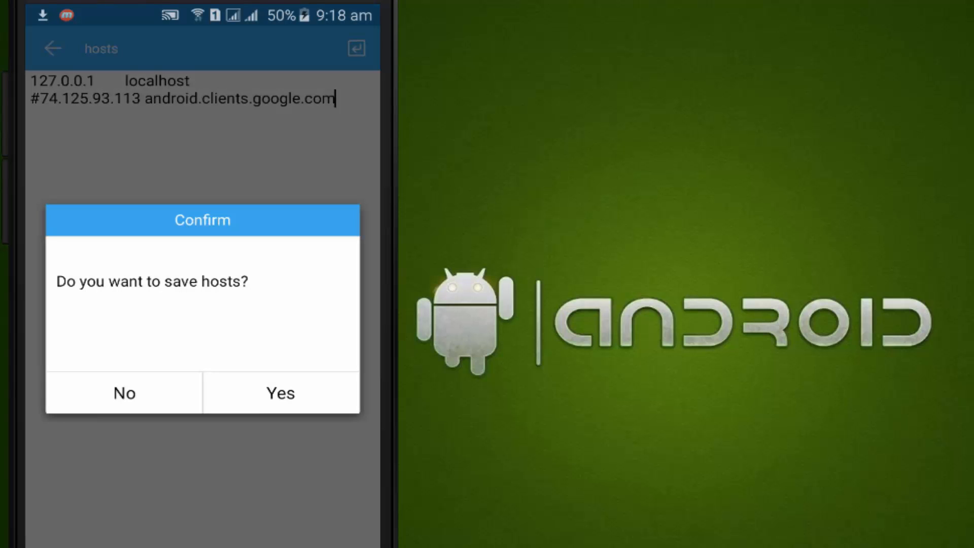
pyautogui.click(280, 393)
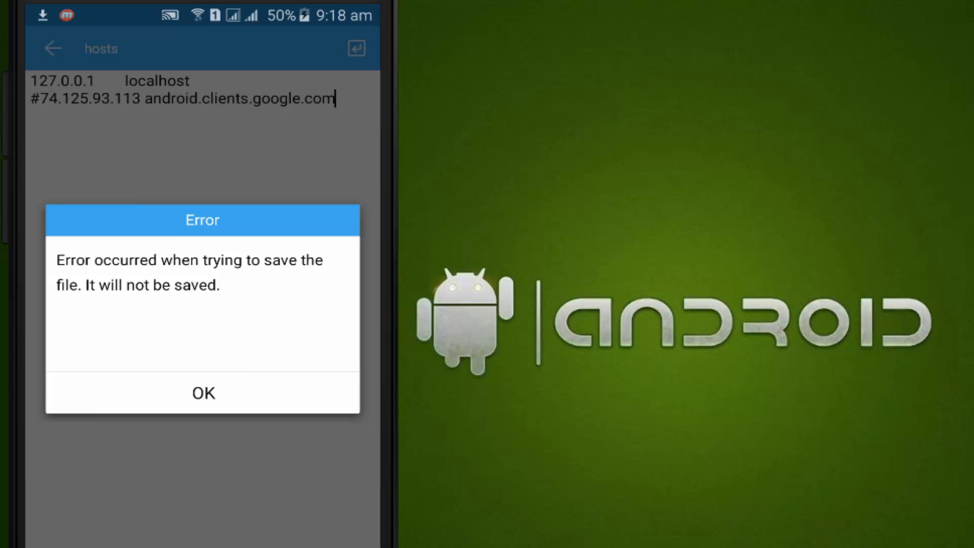
pyautogui.click(202, 393)
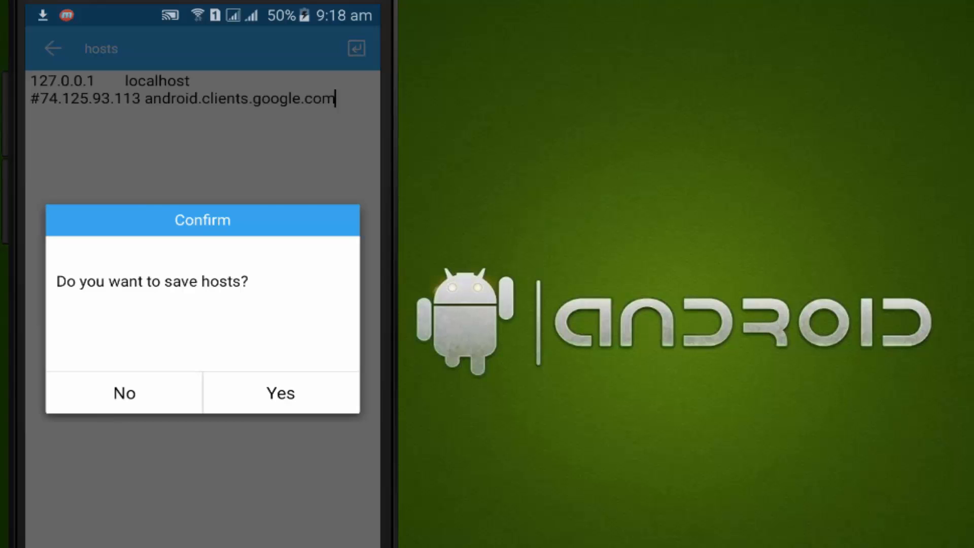
pyautogui.click(280, 392)
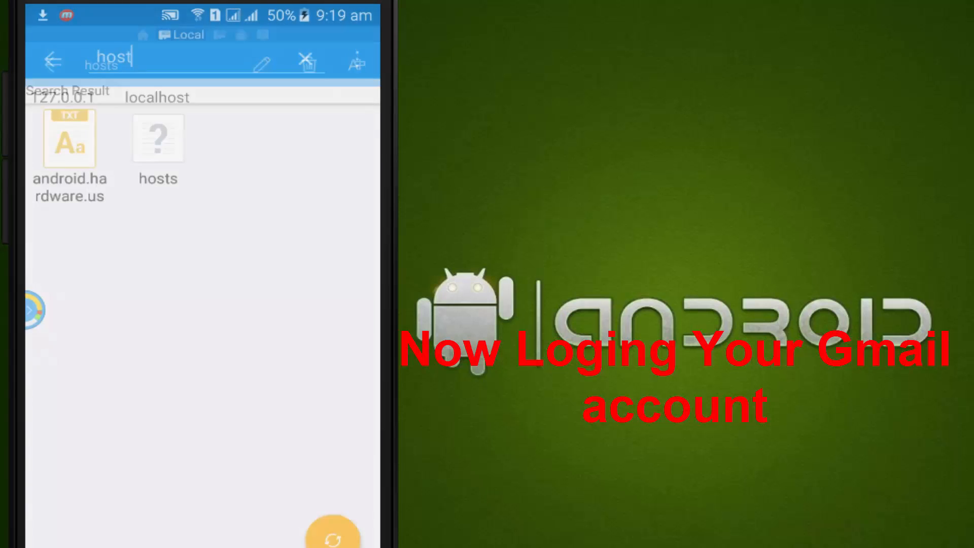